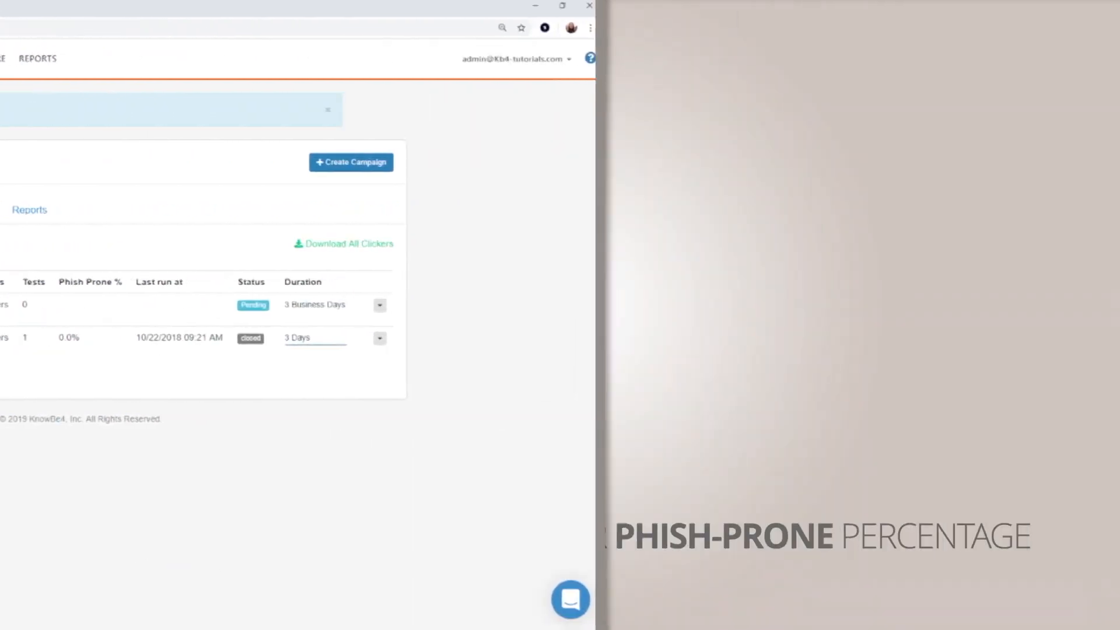
Begin a new phishing campaign from the Phishing Campaigns page to get a blank setup form
{"action": "left_click", "coordinate": [350, 162]}
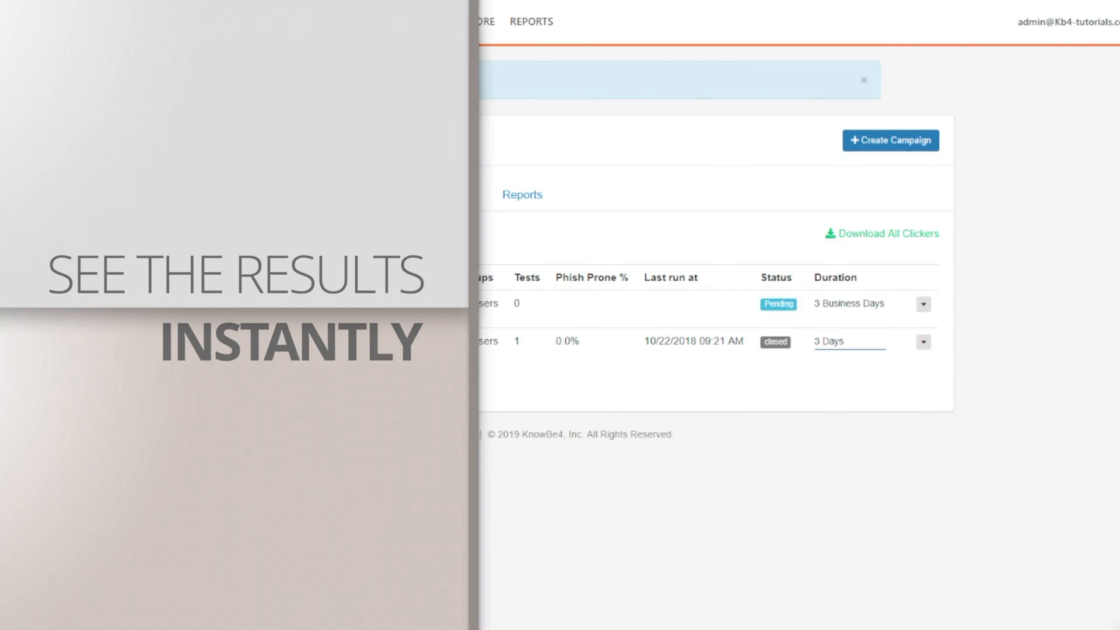
{"action": "left_click", "coordinate": [890, 140]}
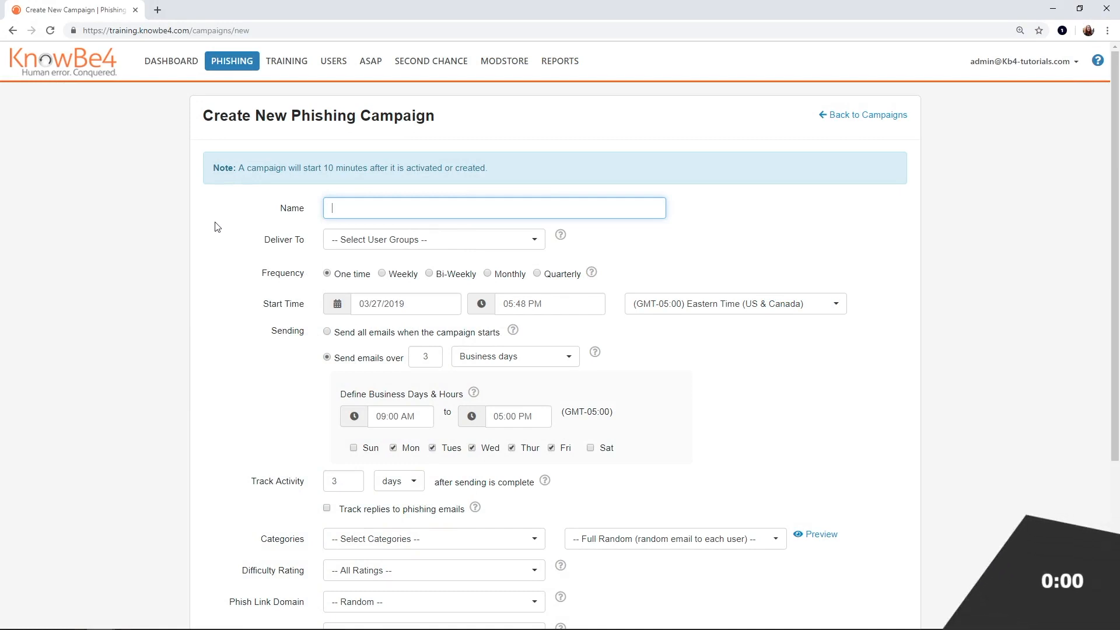
Name the campaign 'Monthly Phishing Test', send to All Users, repeat monthly from 04/01/2019
{"action": "type", "text": "Monthly Phishin"}
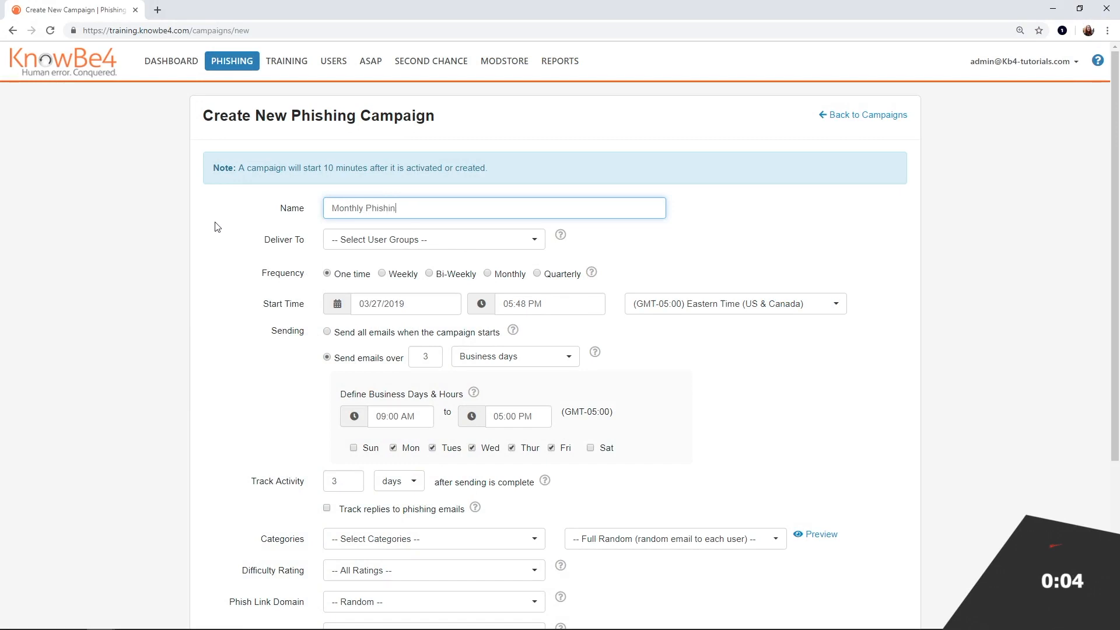
{"action": "left_click", "coordinate": [432, 239]}
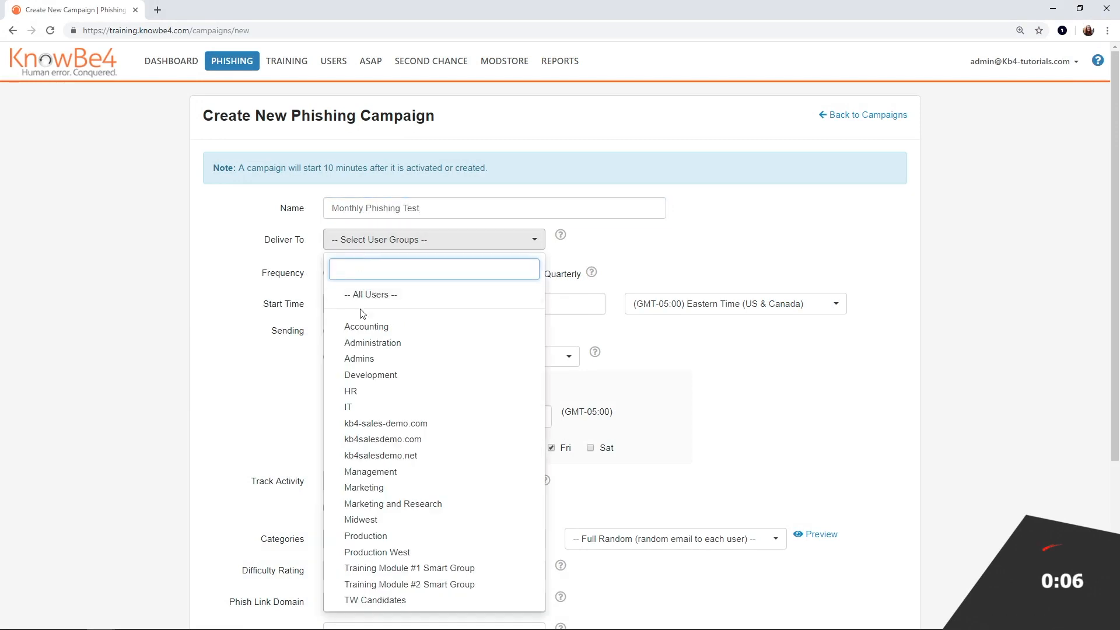
{"action": "left_click", "coordinate": [371, 294]}
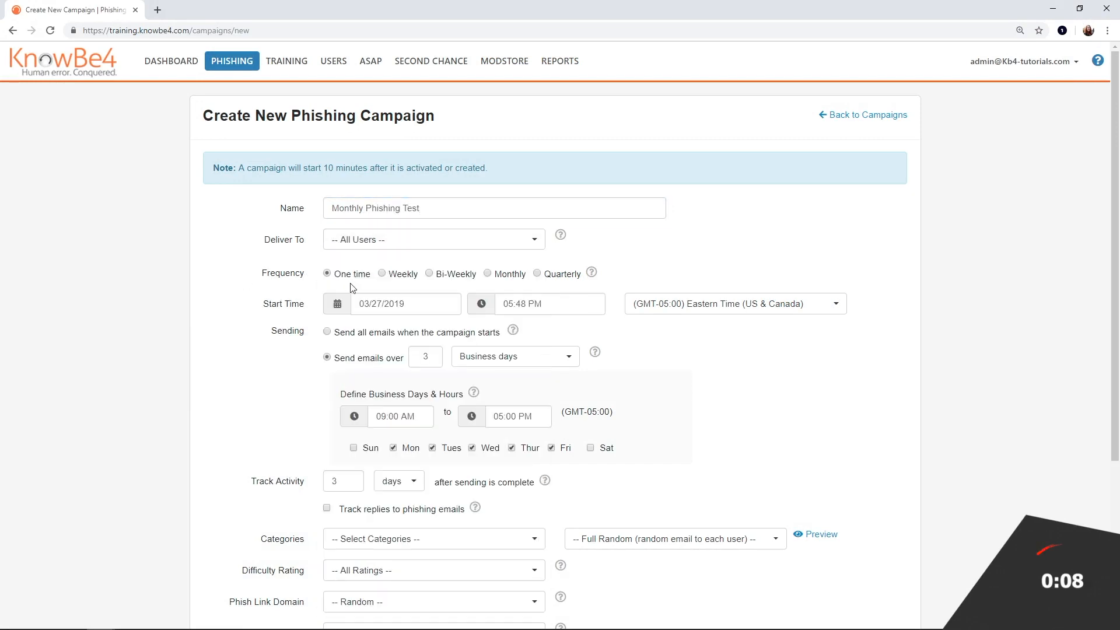
{"action": "left_click", "coordinate": [487, 273]}
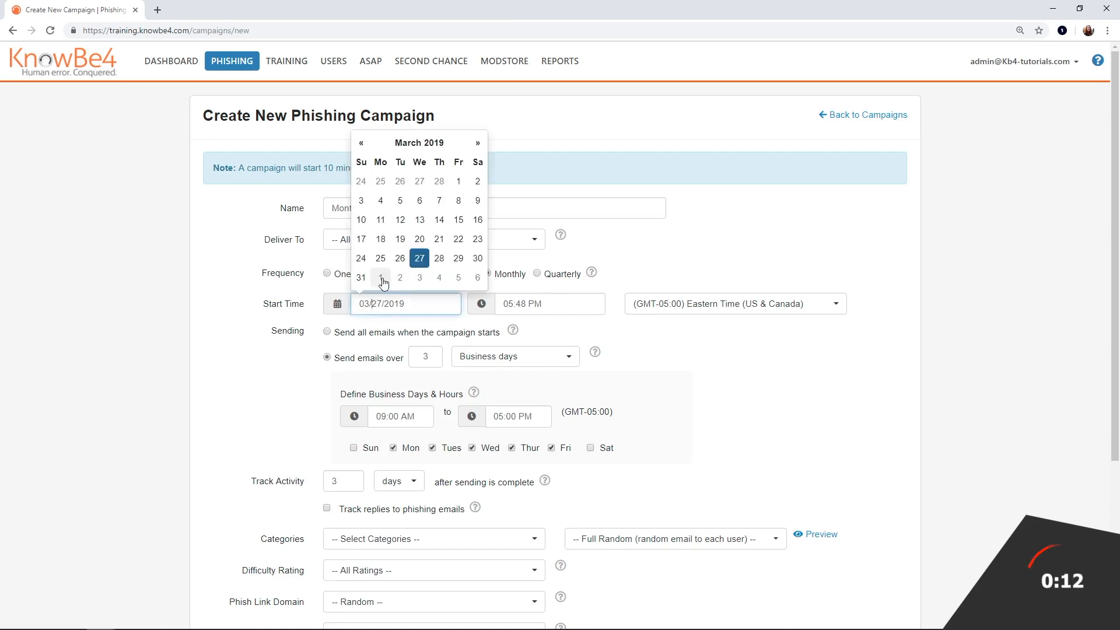
{"action": "left_click", "coordinate": [380, 277]}
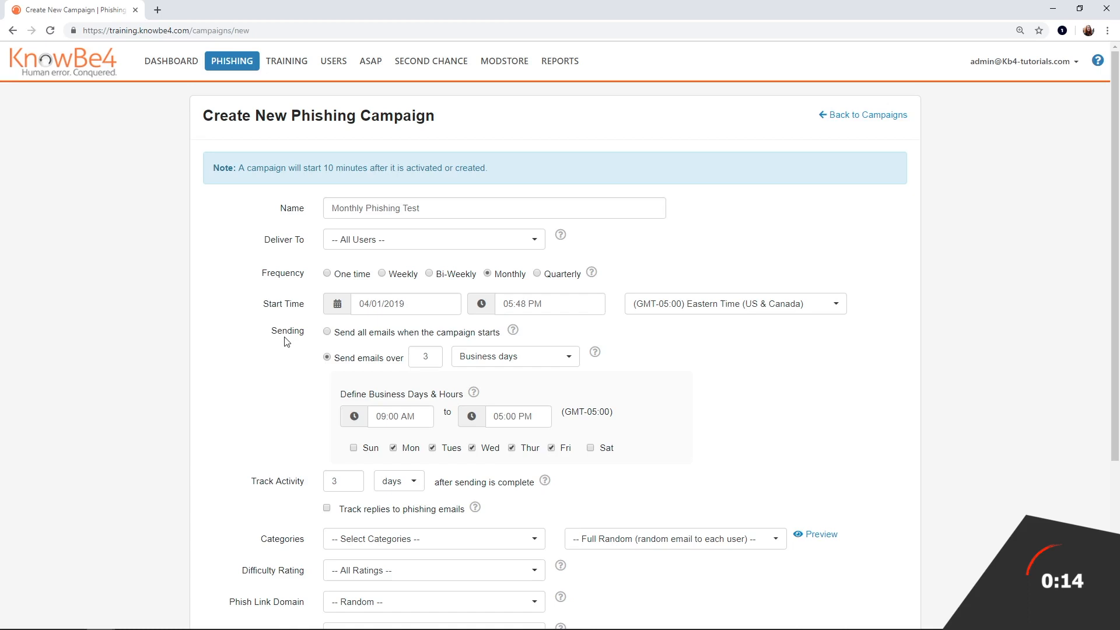
{"action": "mouse_move", "coordinate": [372, 355]}
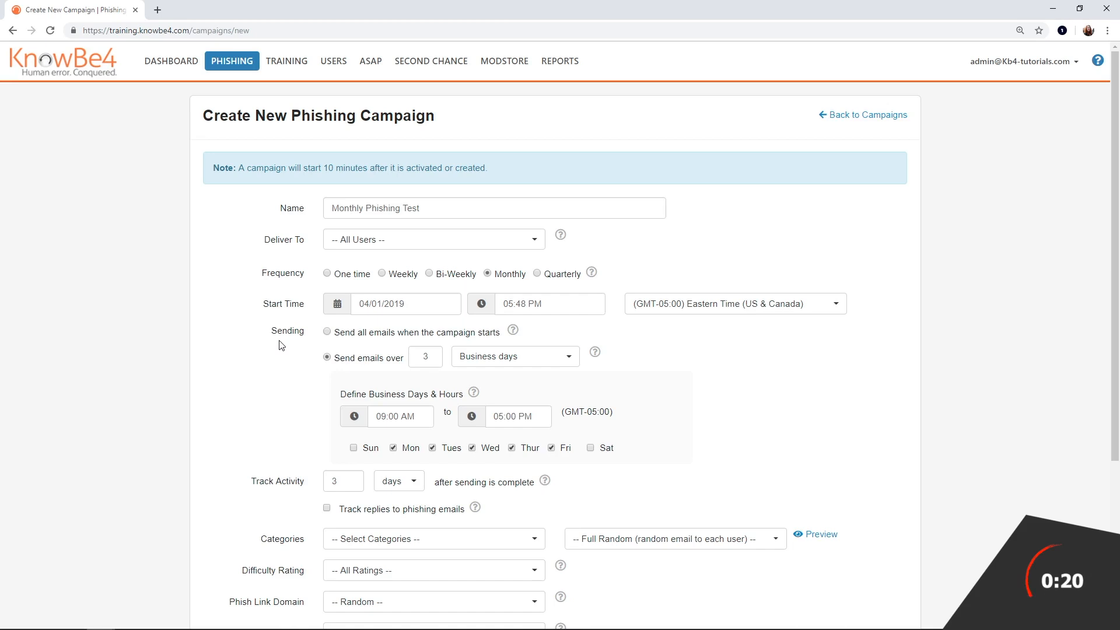
Choose the Banking, Current Events, Holiday and IT email template categories
{"action": "scroll", "scroll_direction": "down", "scroll_amount": 3}
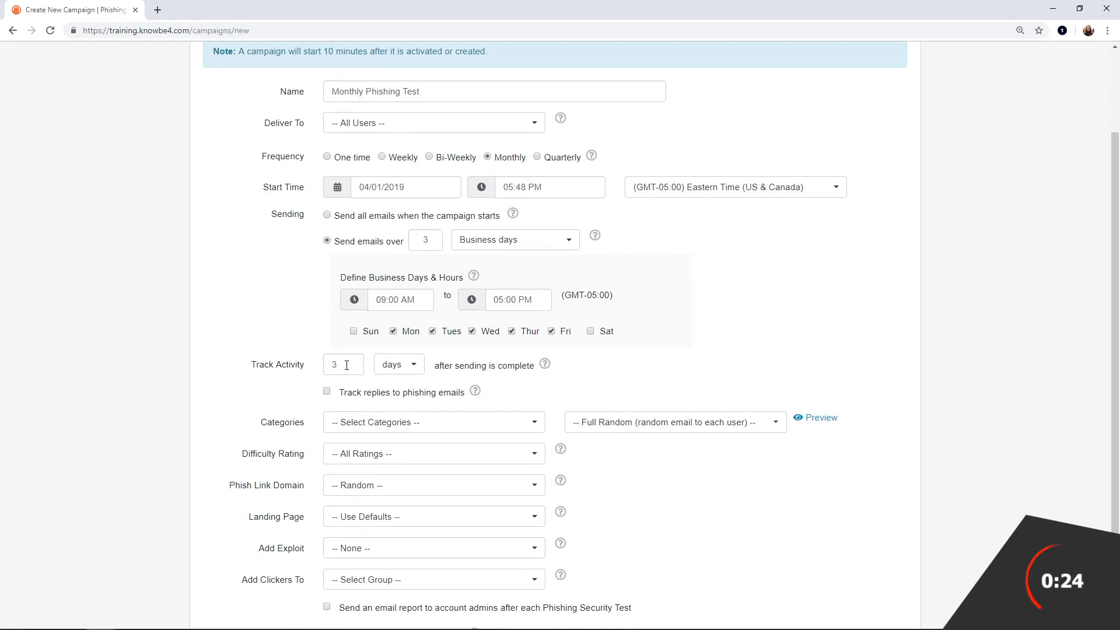
{"action": "scroll", "scroll_direction": "down", "scroll_amount": 3}
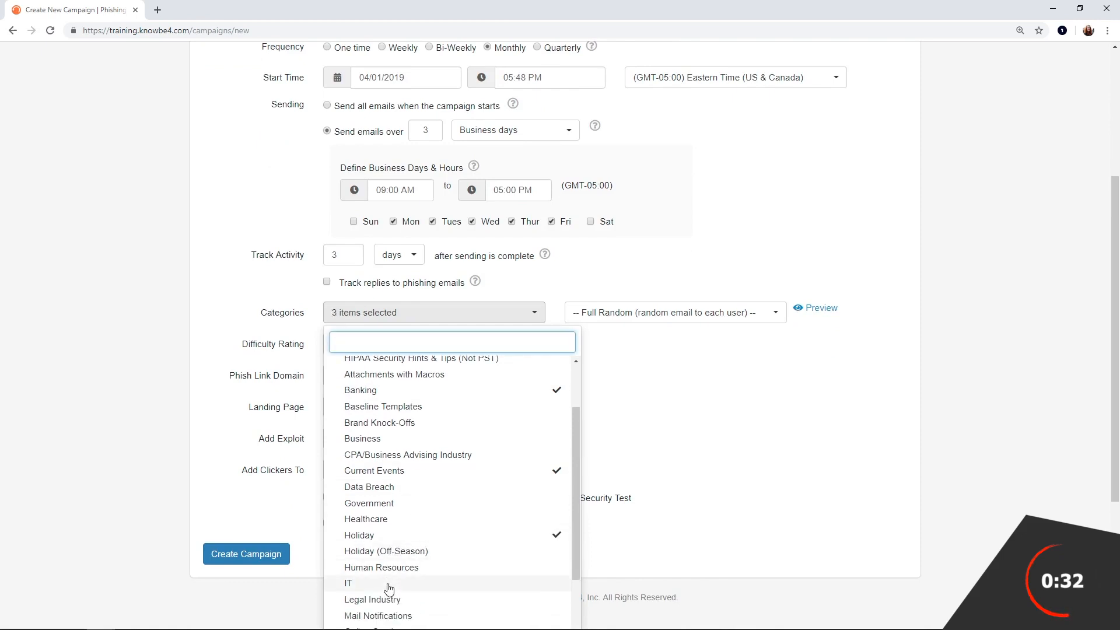
{"action": "left_click", "coordinate": [349, 582]}
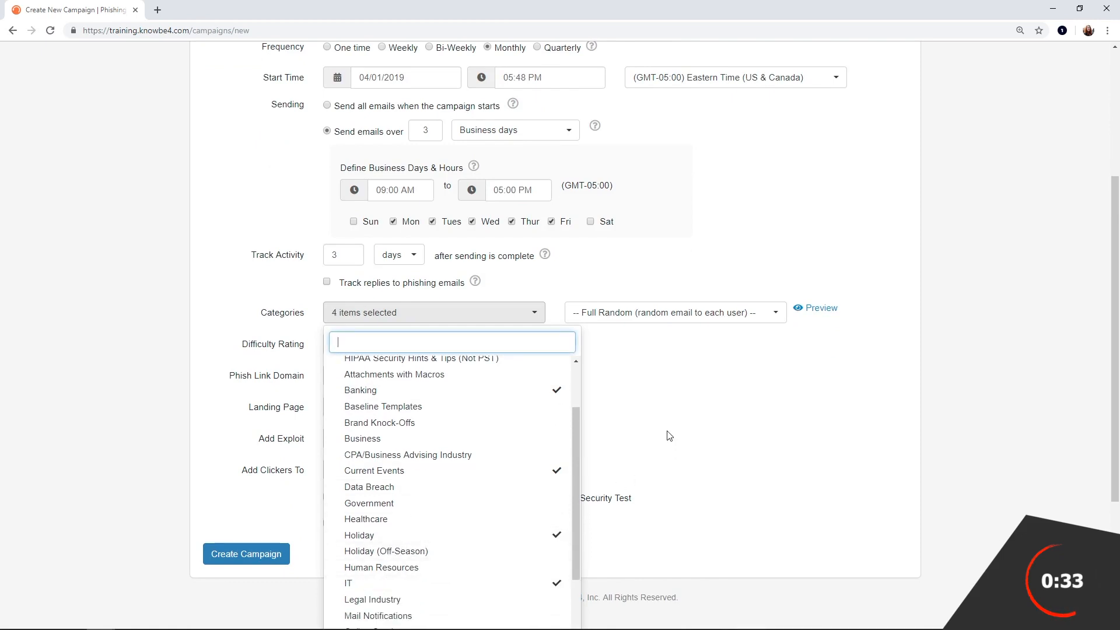
{"action": "left_click", "coordinate": [668, 435]}
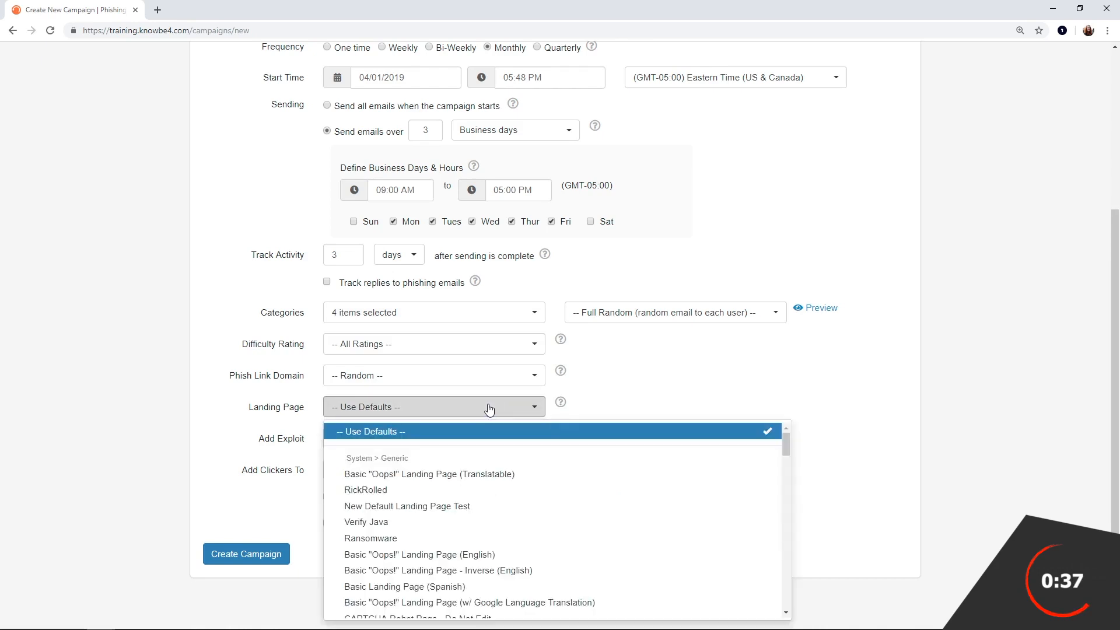
Use 'SEI Landing Page (Translatable) (Platinum/Diamond Only)' as the landing page
{"action": "scroll", "scroll_direction": "down", "scroll_amount": 3}
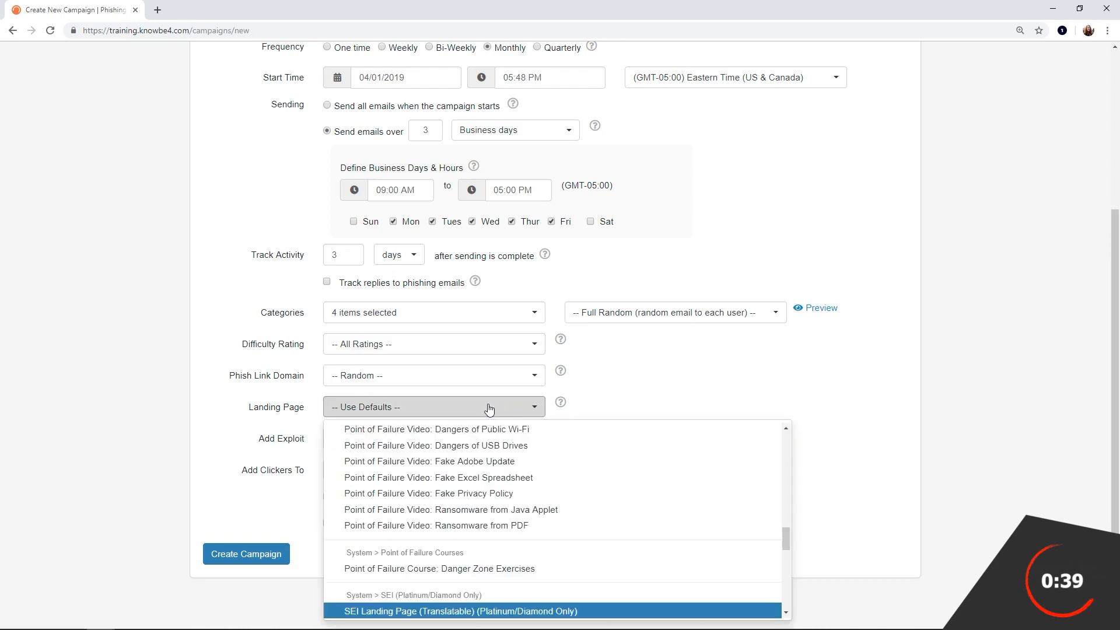
{"action": "left_click", "coordinate": [460, 611]}
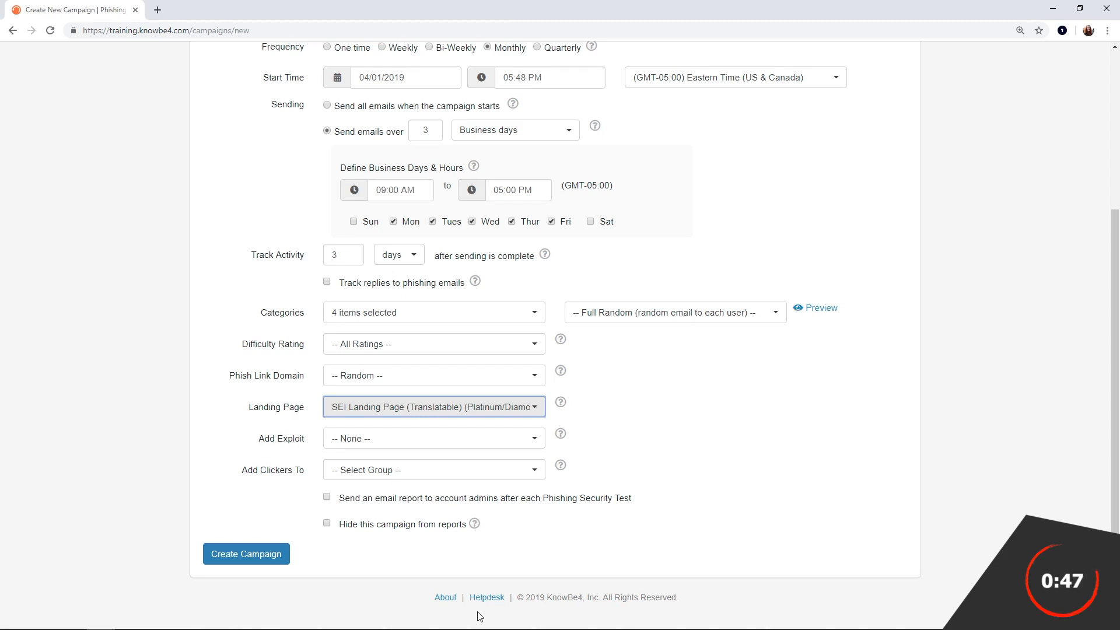
Create the Monthly Phishing Test campaign so it appears as Pending for All Users
{"action": "left_click", "coordinate": [245, 553]}
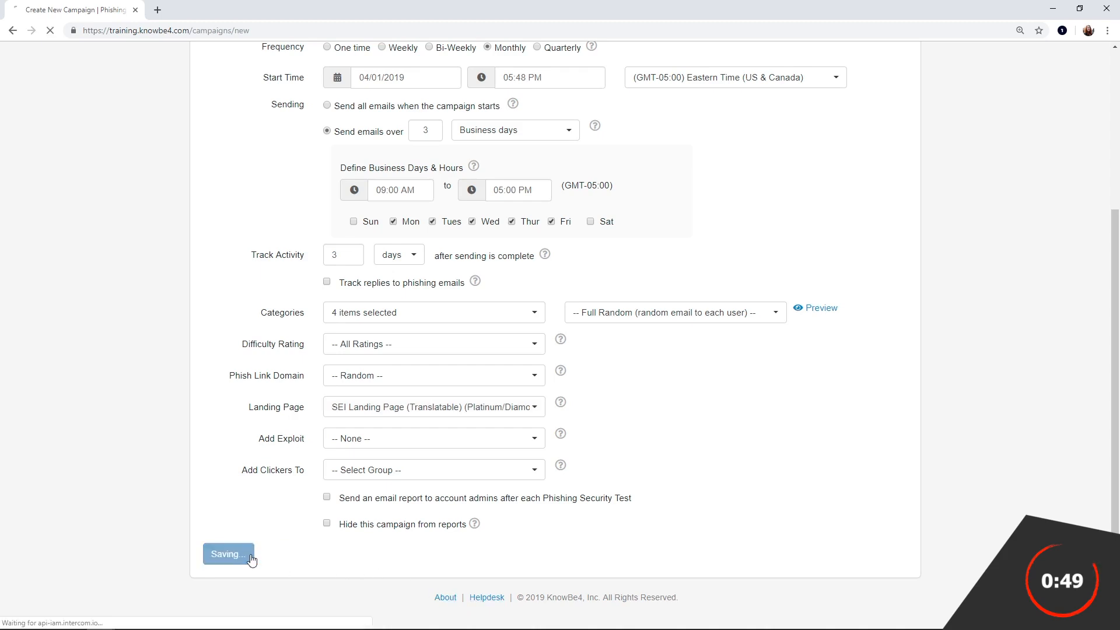
{"action": "left_click", "coordinate": [227, 553]}
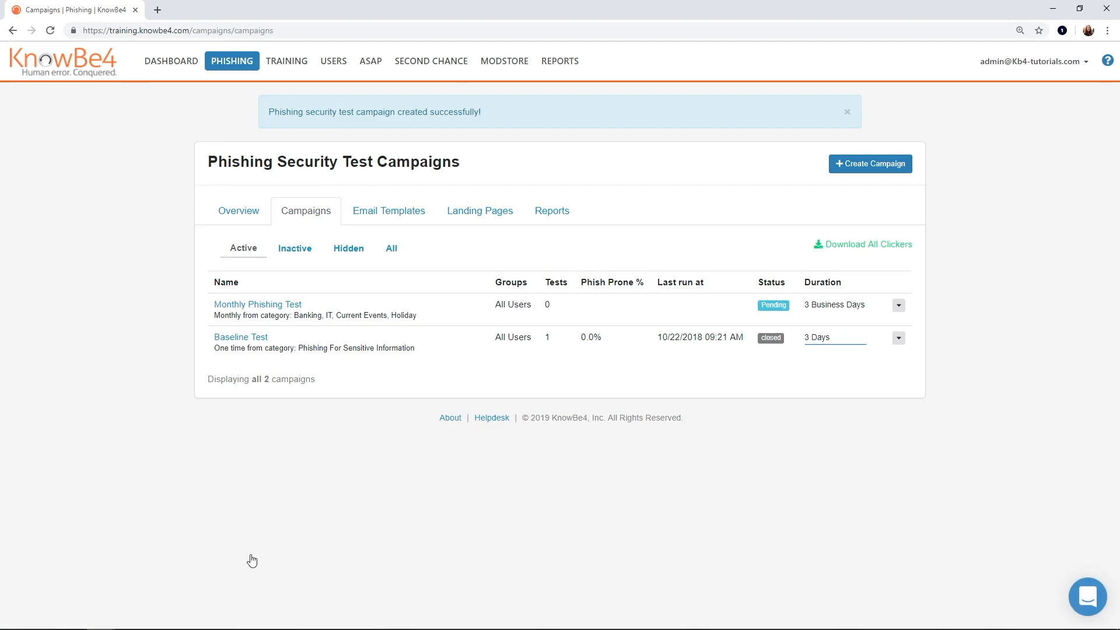